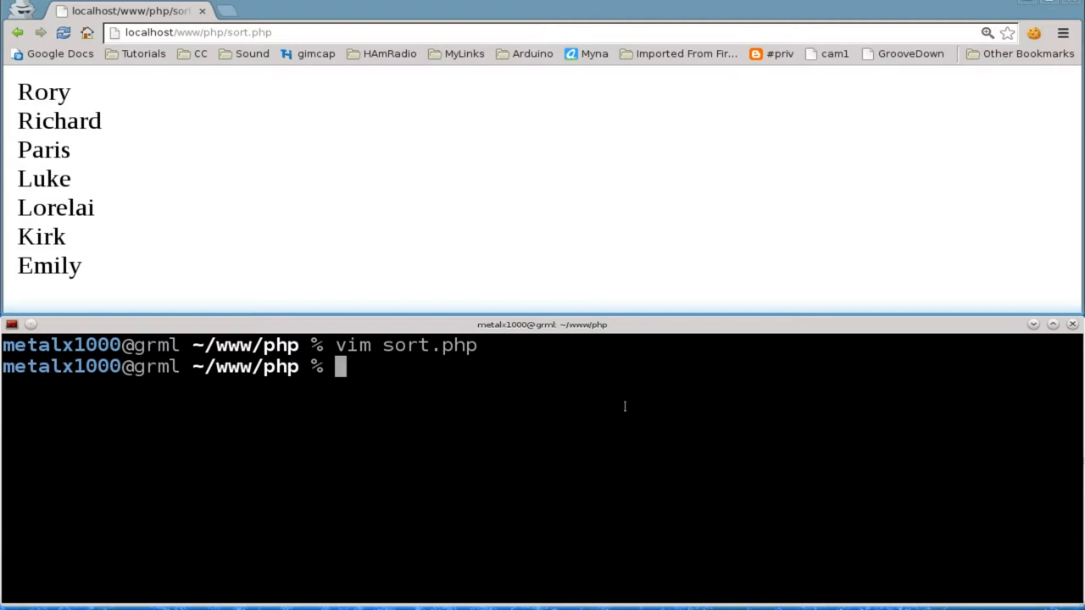
- List the php folder contents and print the unsorted names.lst file
text(ls)
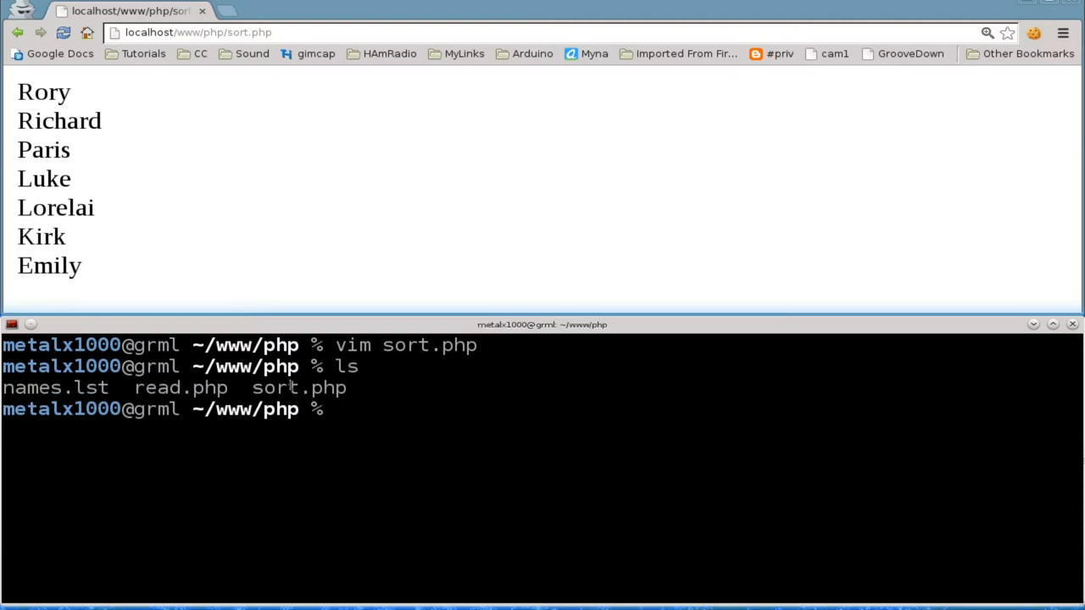
double_click(31, 386)
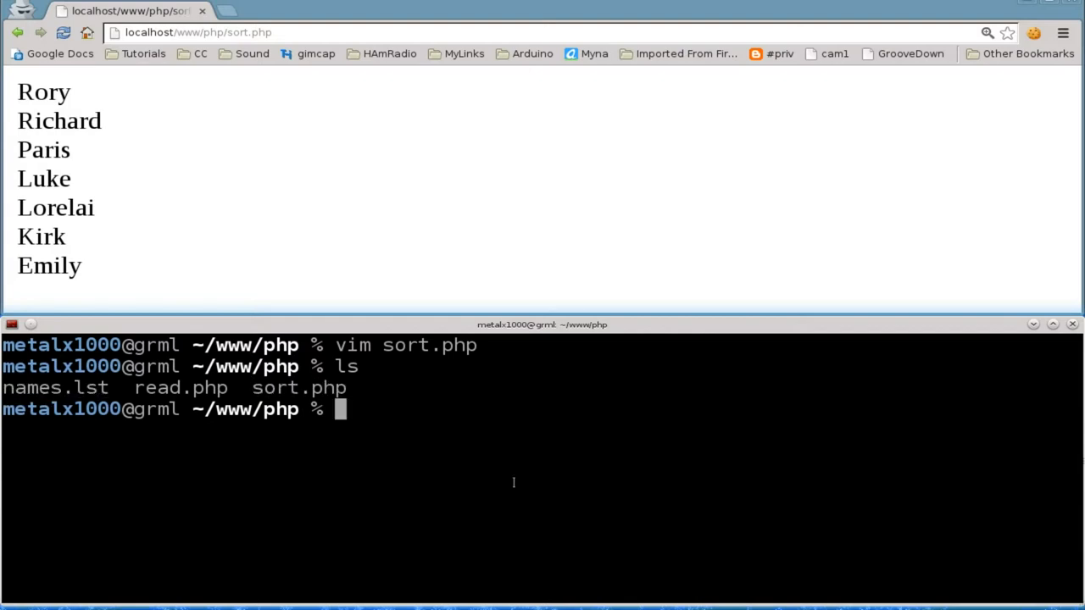
text(cat names.lst)
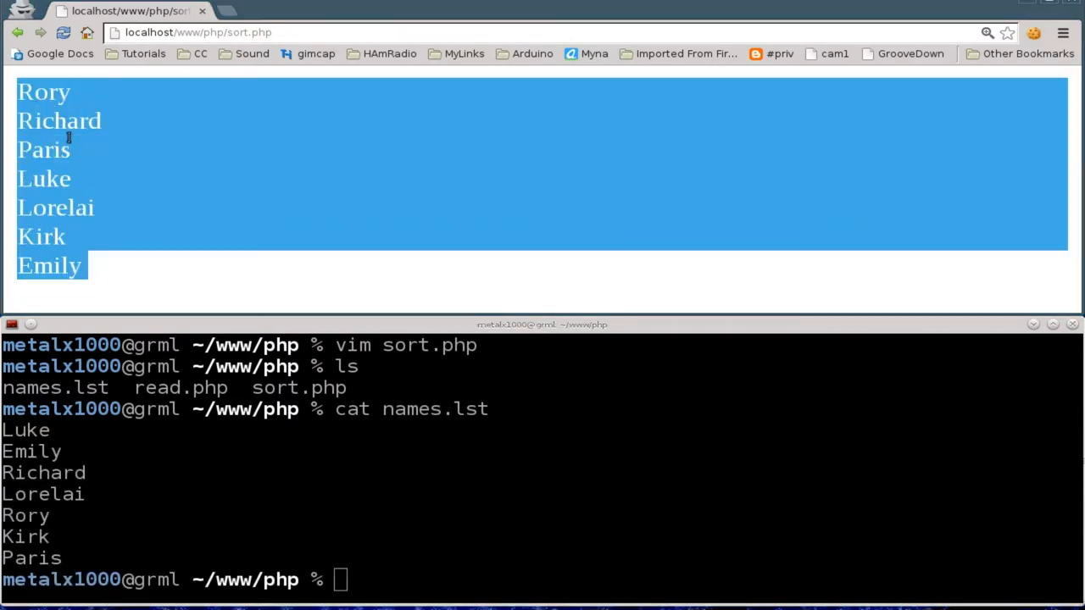
mouse_move(109, 302)
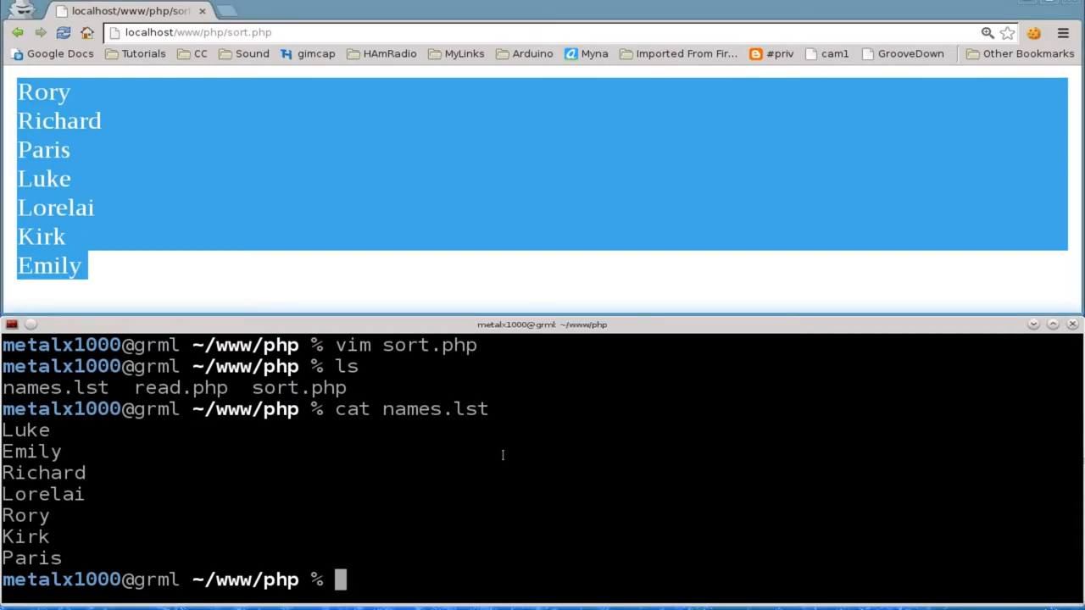
- Create shuffle.php in Vim with an empty <?php ?> block
text(vim sh)
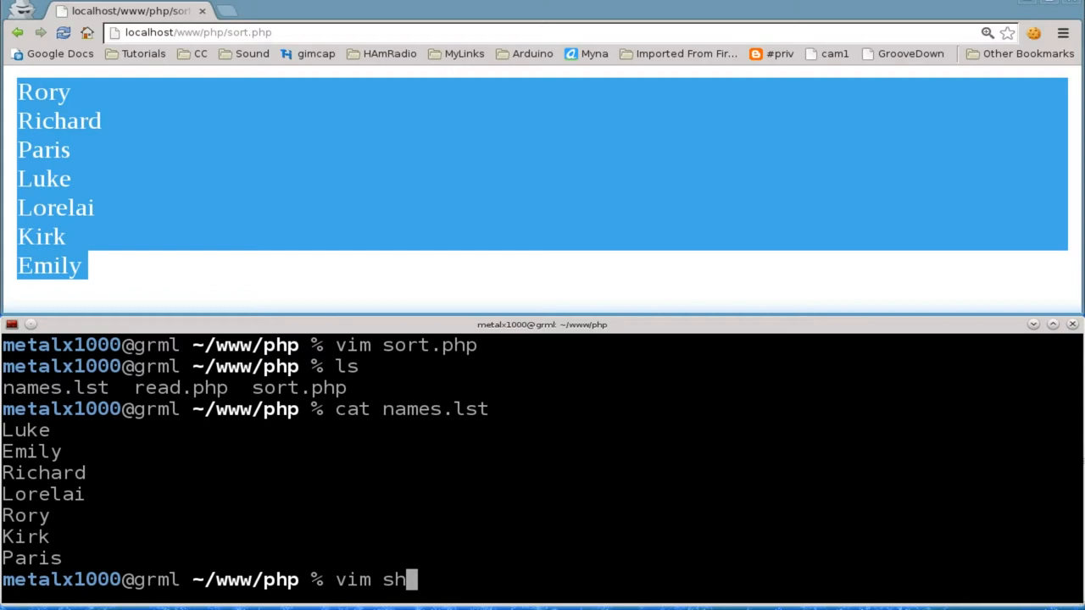
text(uffle.p)
text(<?)
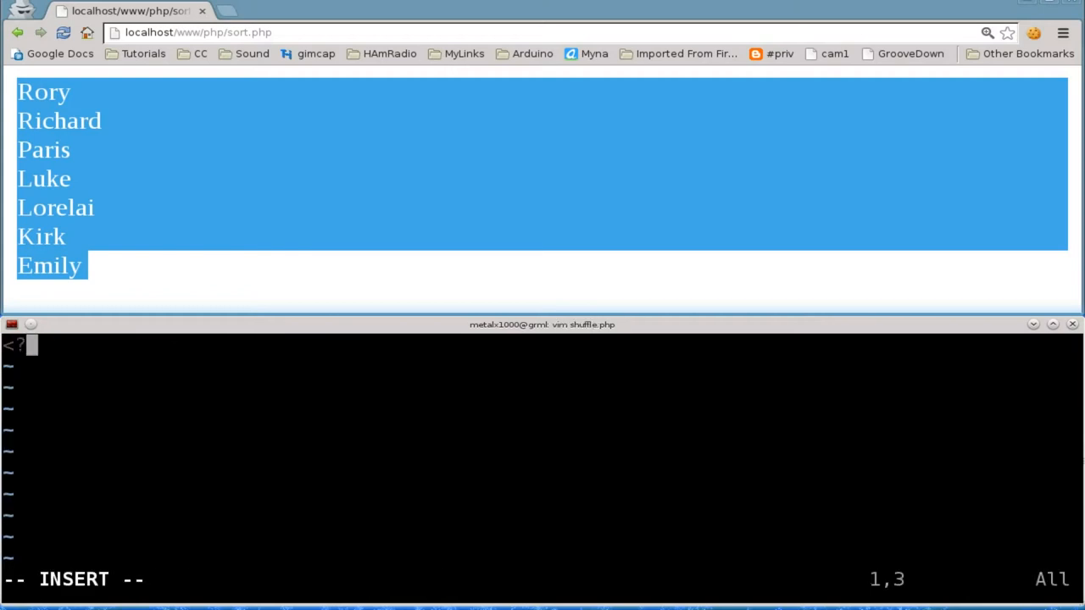
text(php)
text(?>)
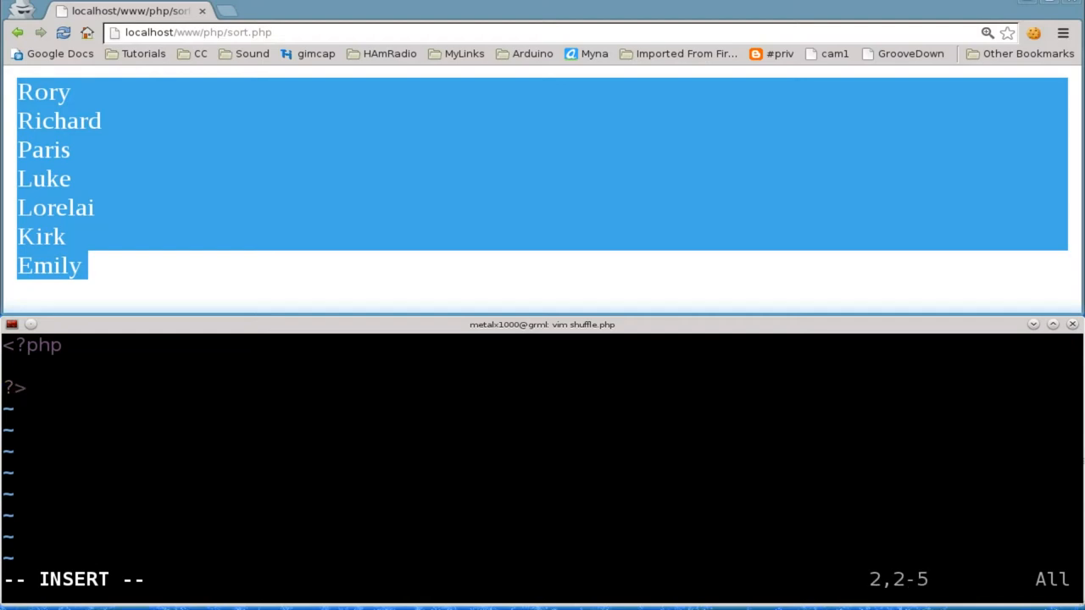
- Add the statement $lines = file('names.lst'); as the block's first line
text($line)
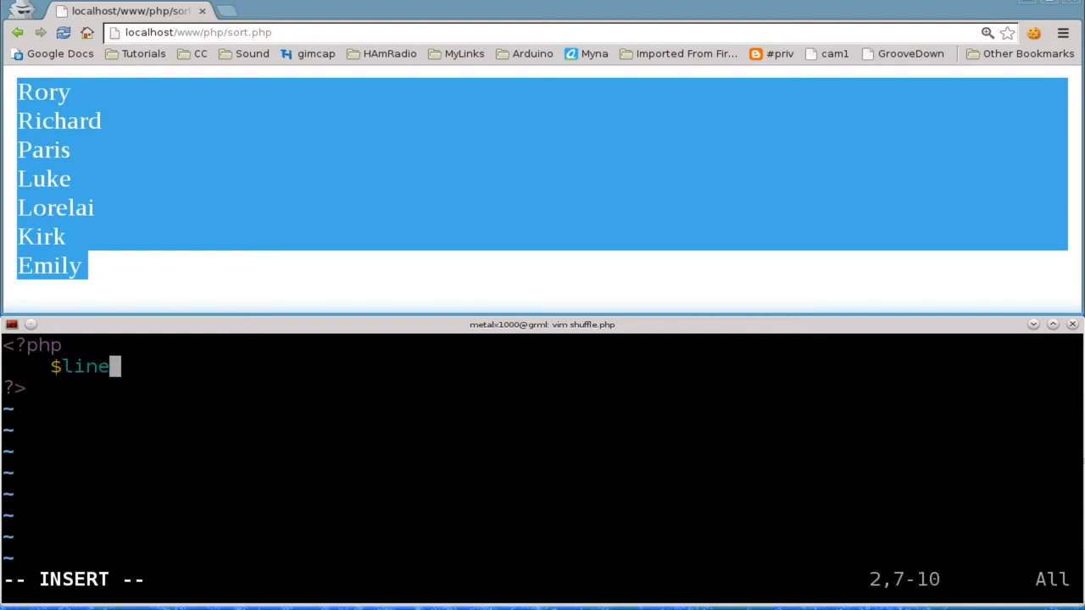
text(s = f)
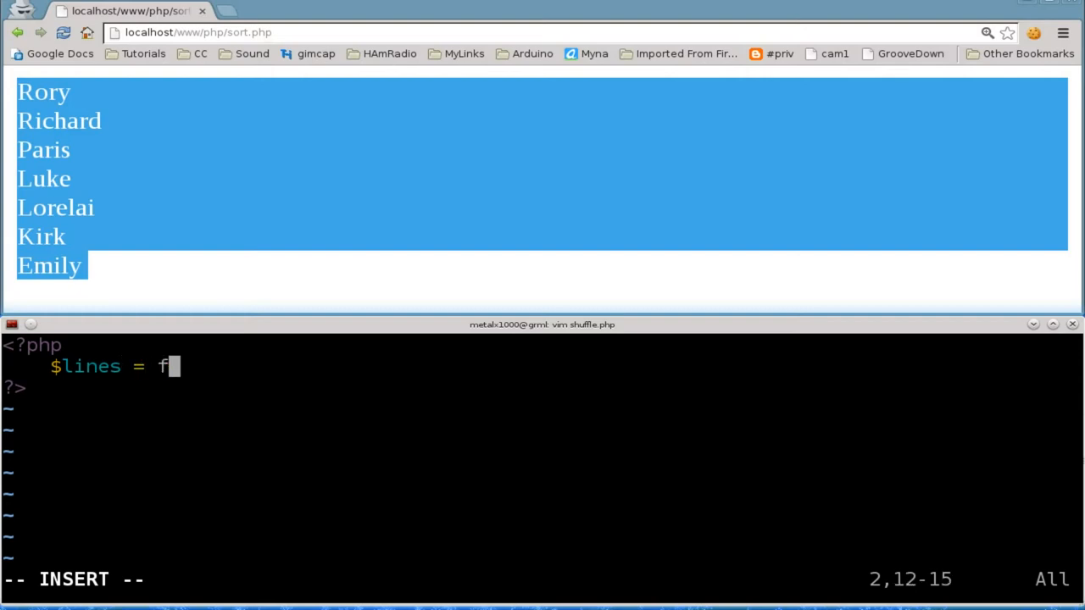
text(ile()
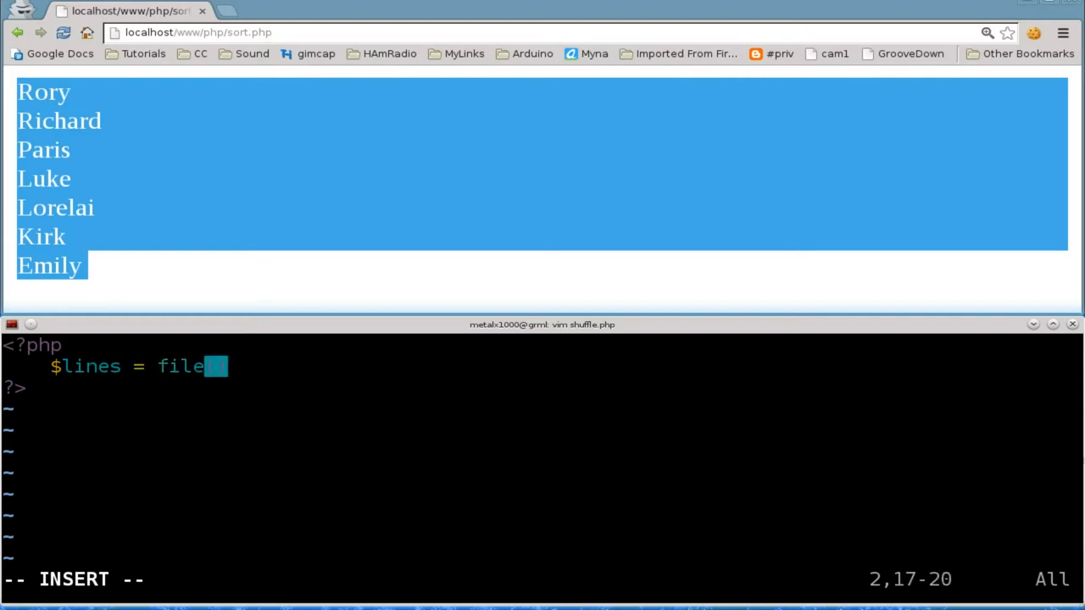
text(('');)
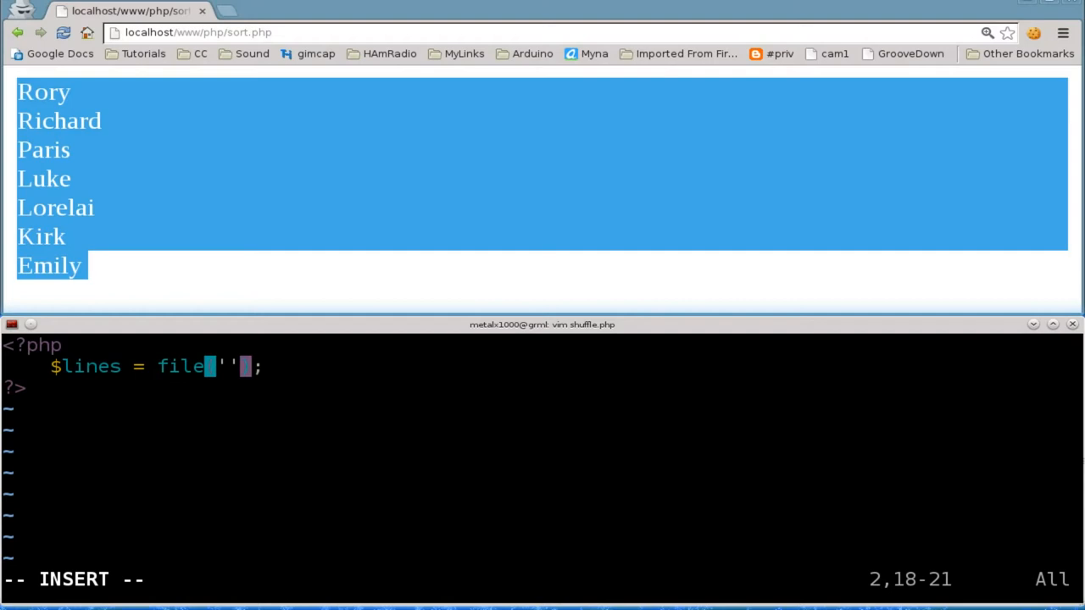
text(names.)
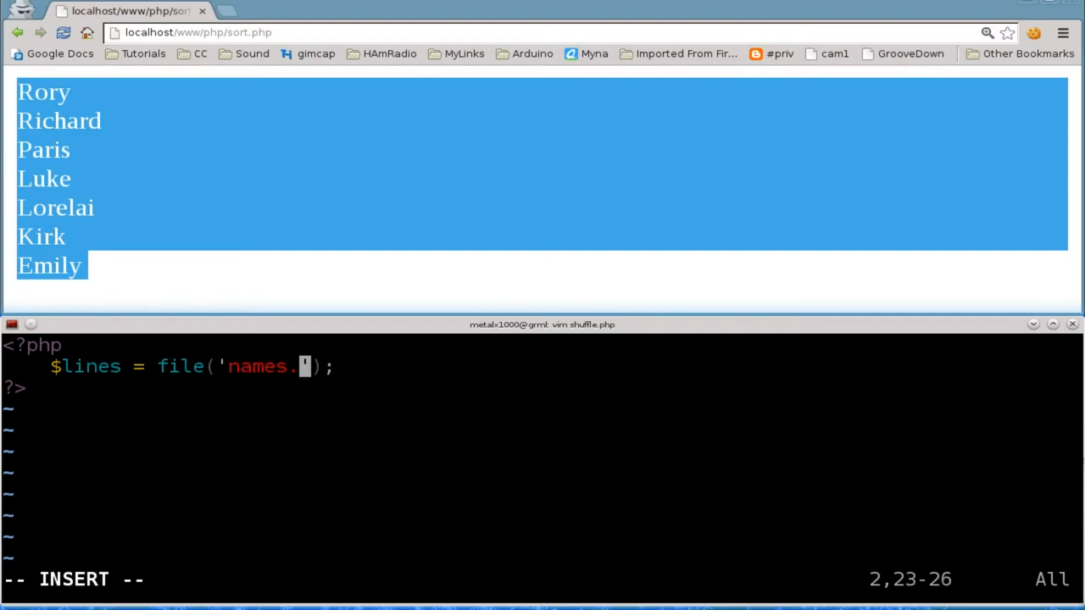
text(lst)
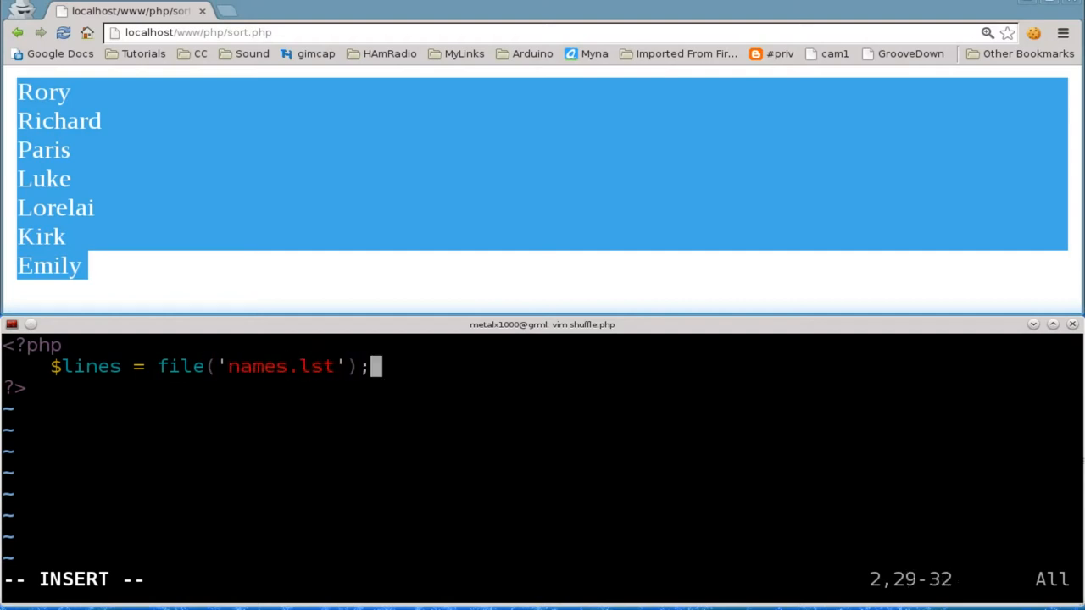
key(Enter)
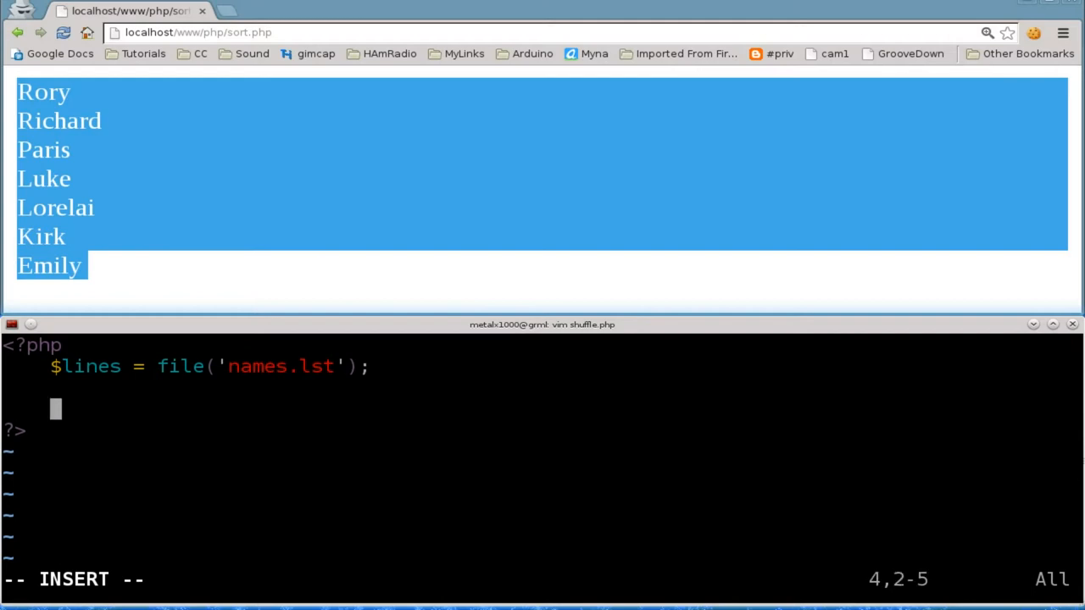
- Write a foreach($lines as $name){ } loop skeleton
text(foreach(){)
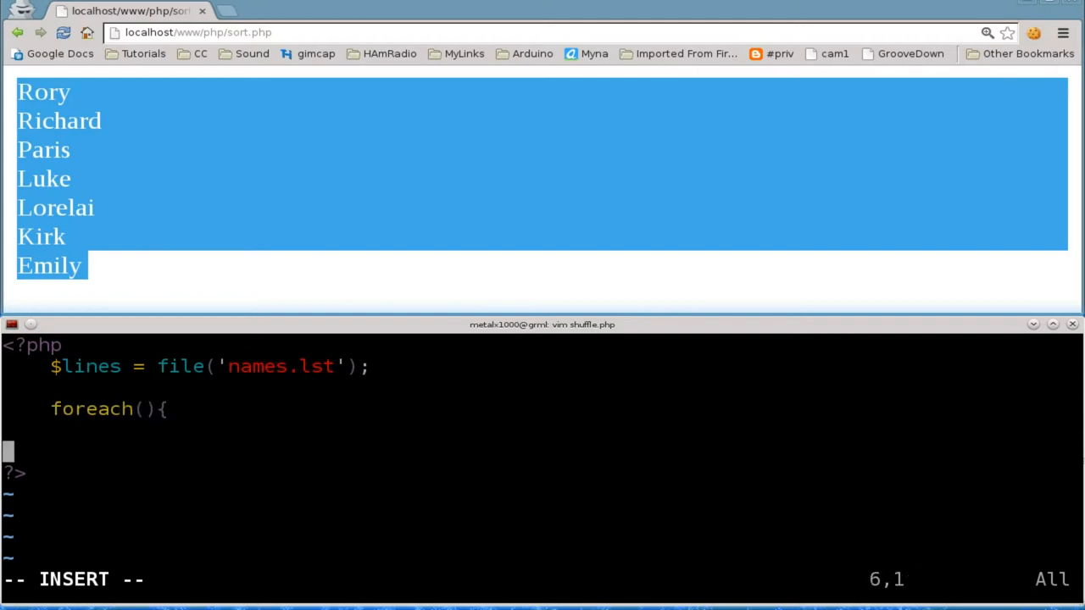
text(})
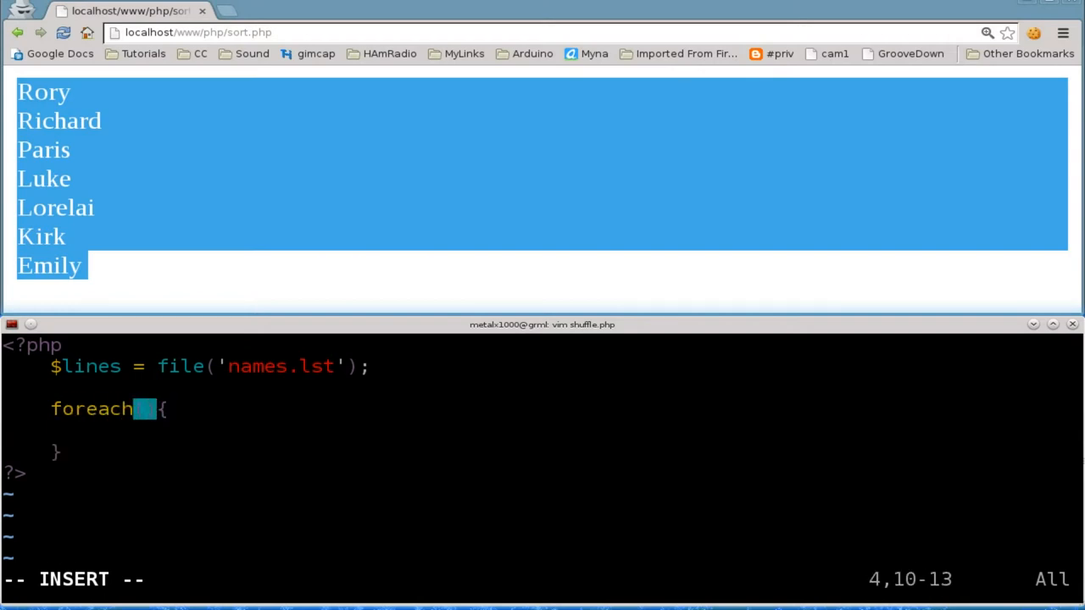
text(()
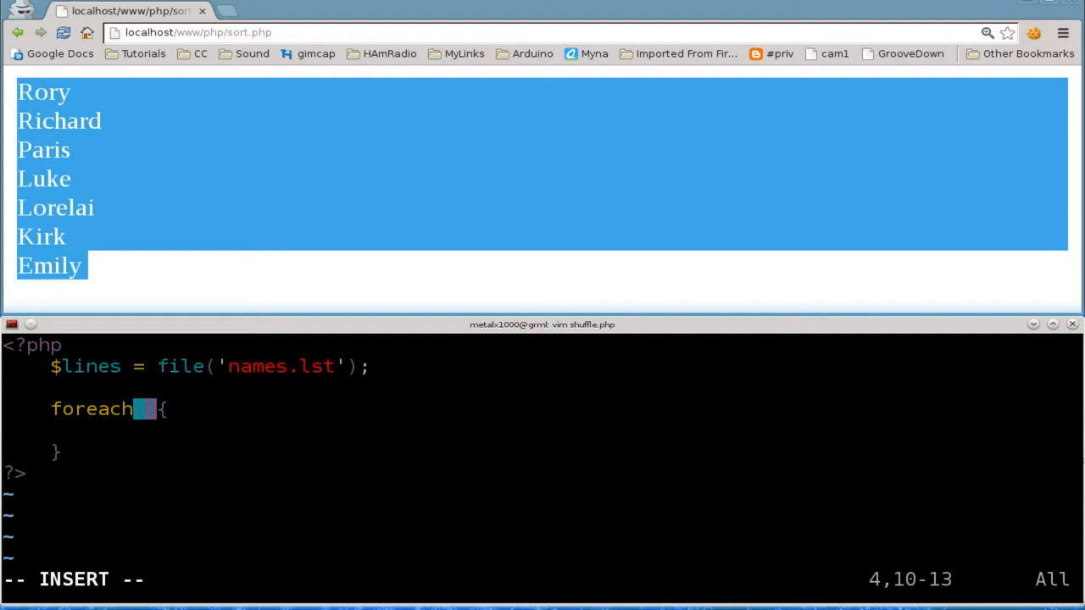
text($lines)
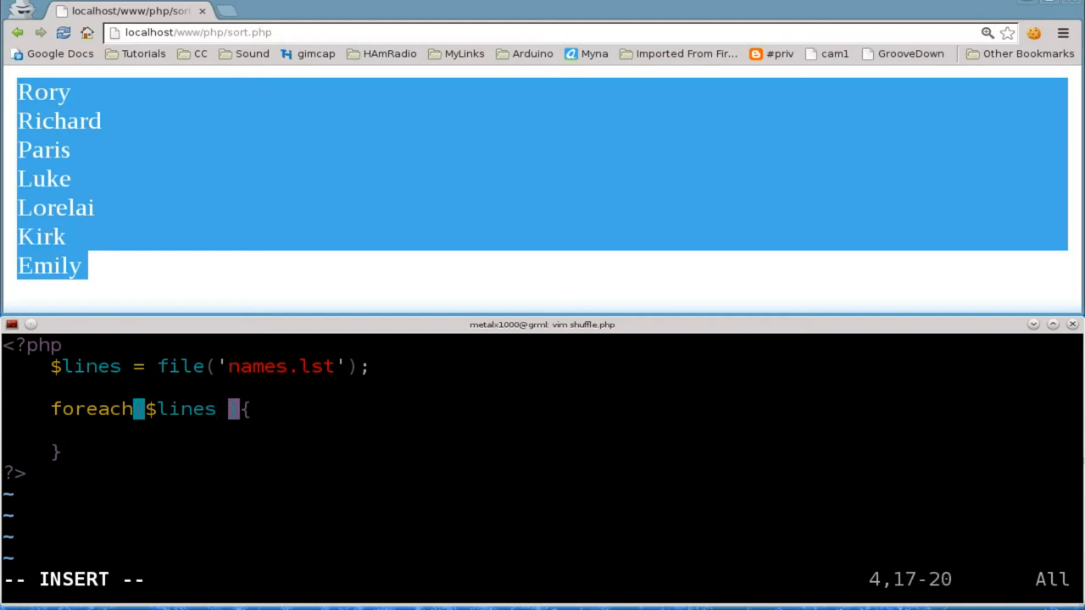
text(as $)
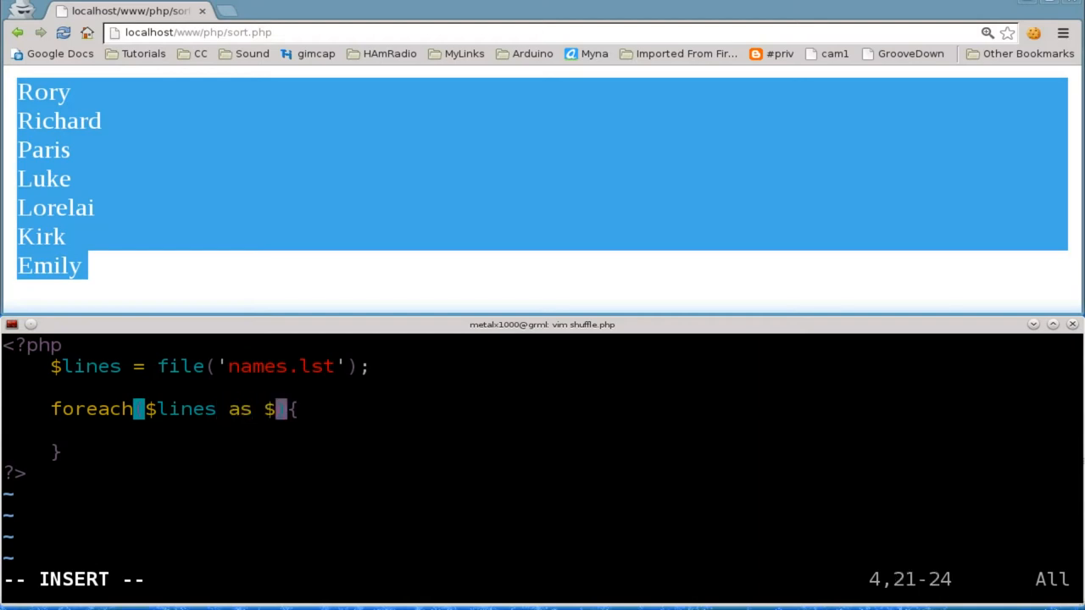
text(name)
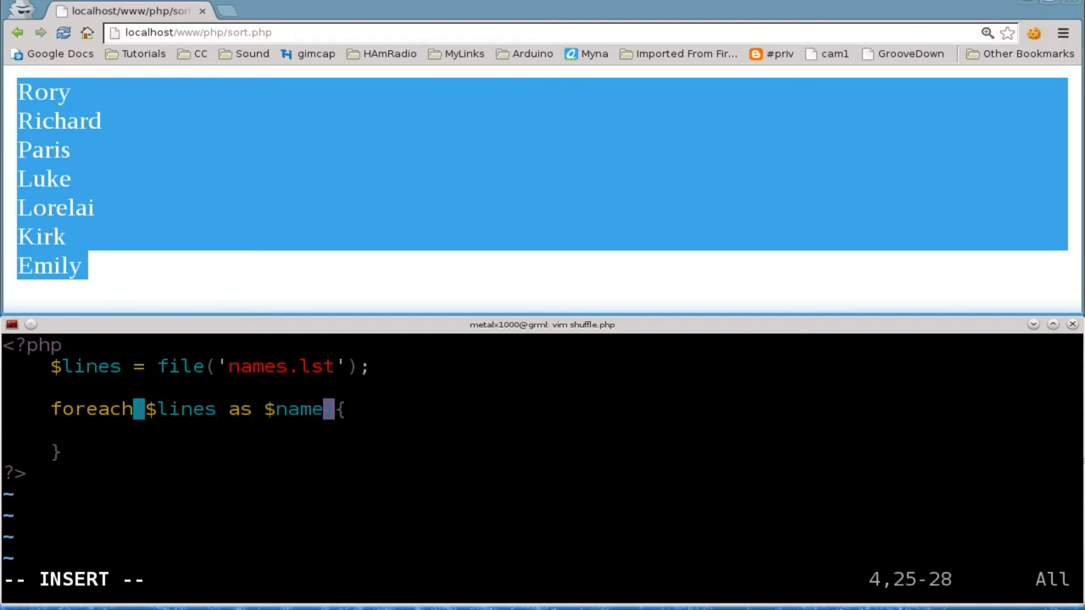
- Inside the loop, echo "$name<br>" for each entry
text(echo)
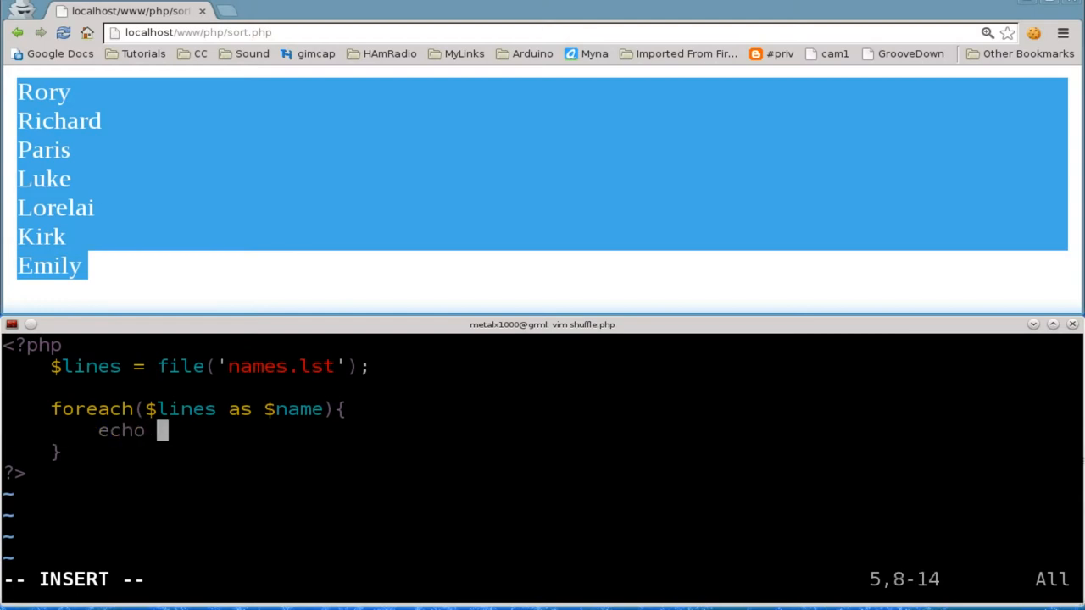
text("$nam)
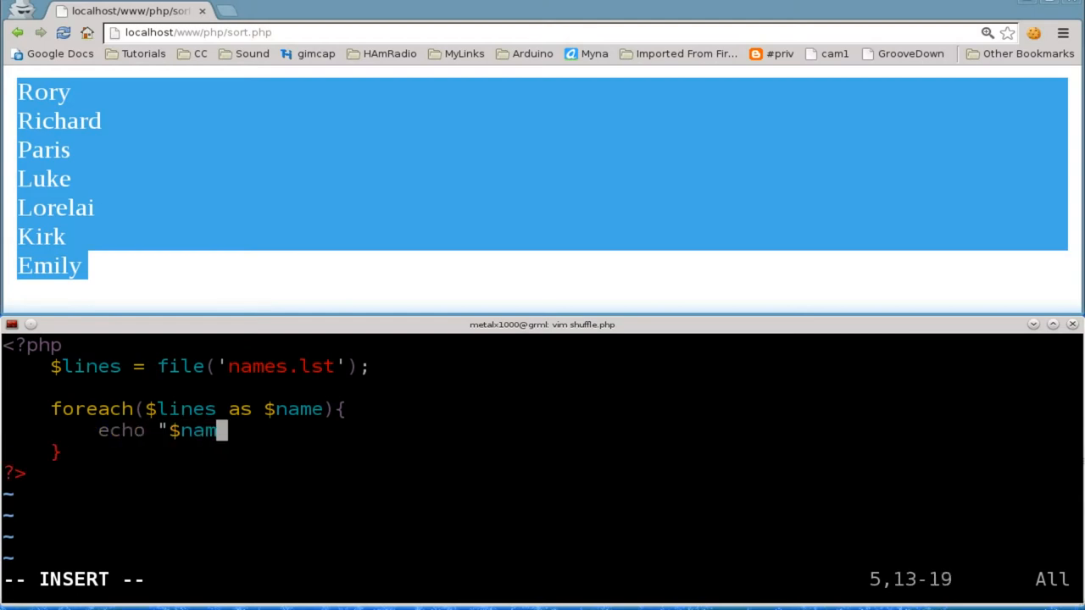
text(e)
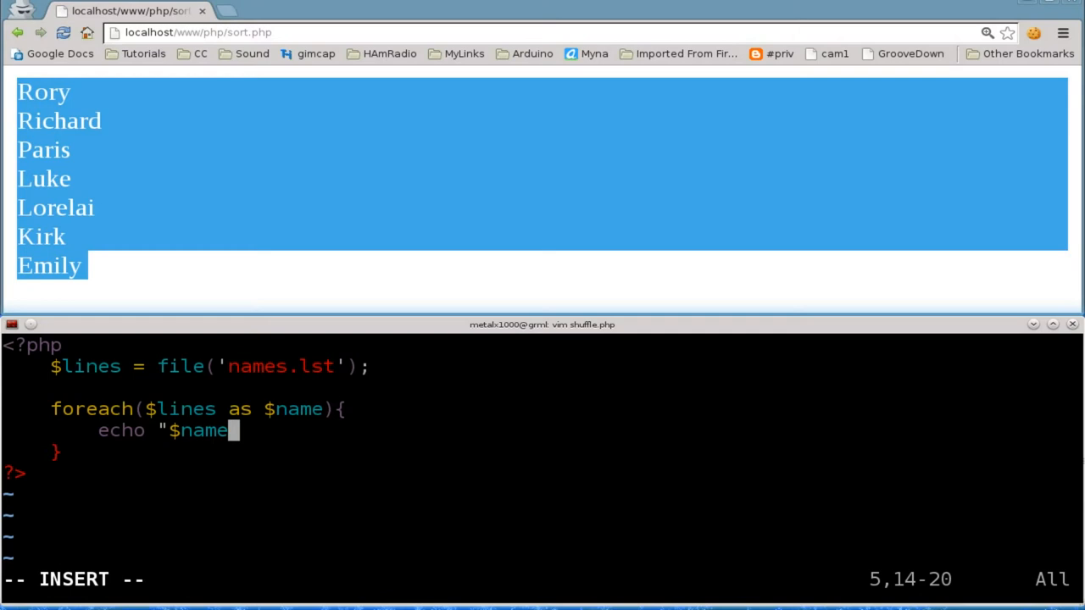
text(<br>)
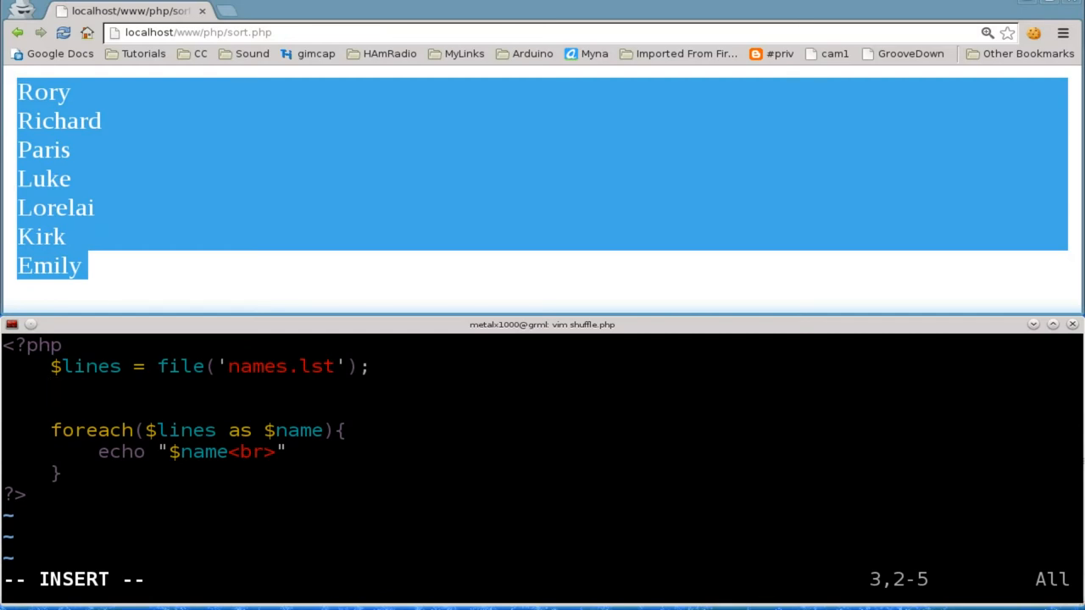
- Insert shuffle($lines) right after the file is read into the array
text(shuffle)
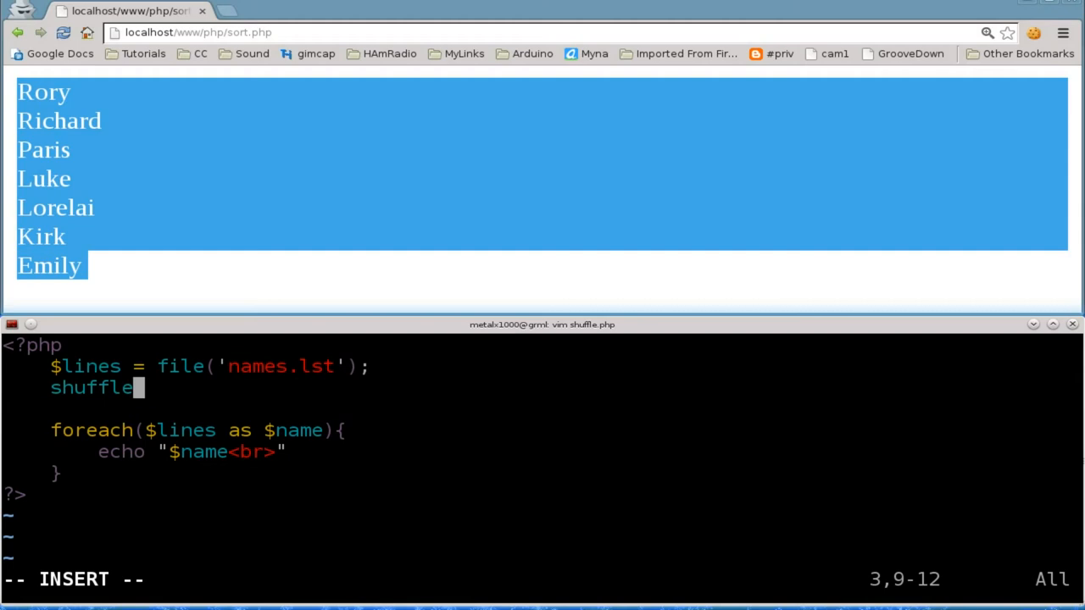
text(()
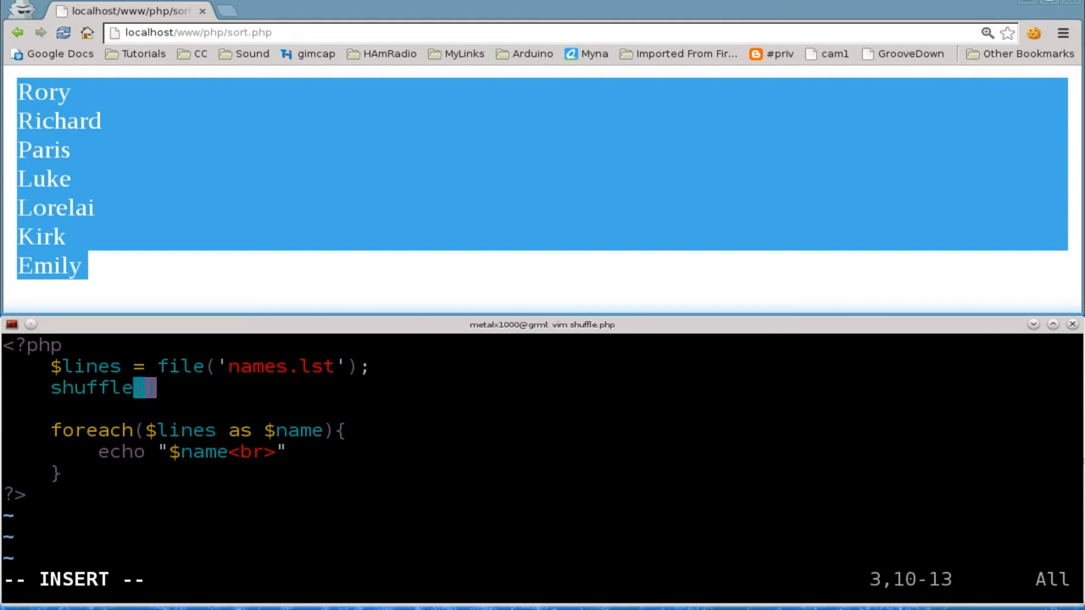
text($lines)
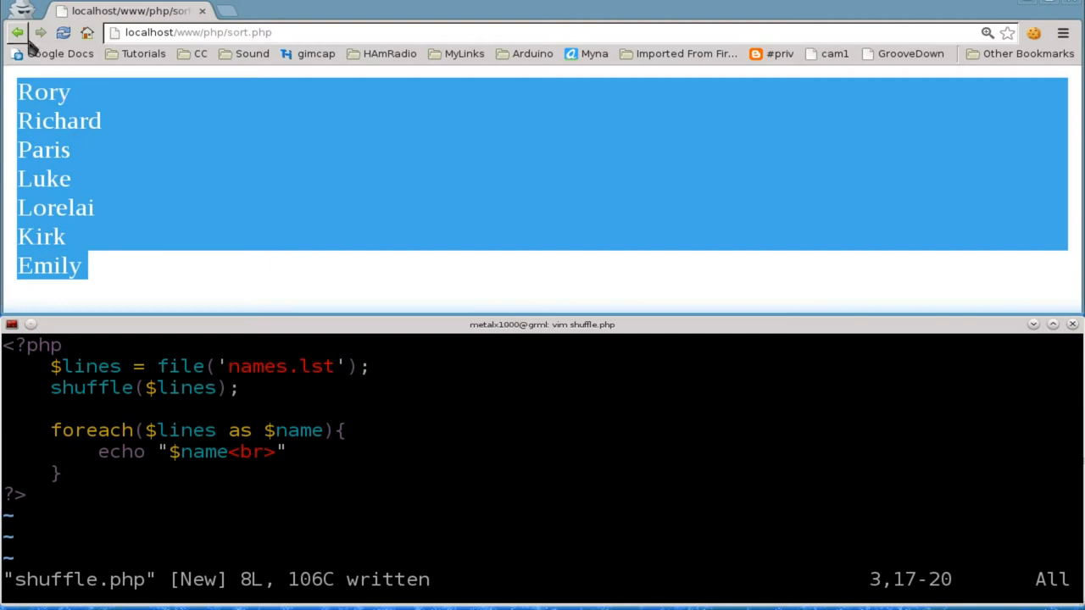
- Load shuffle.php from the /www/php listing in Chrome, revealing a parse error on line 7
click(15, 32)
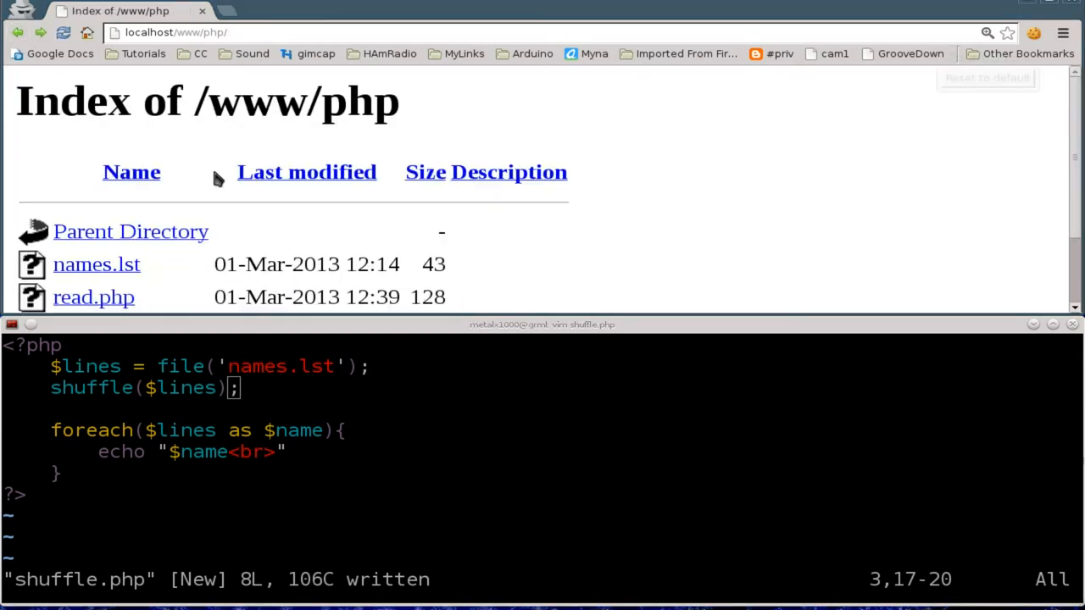
scroll(down, 3)
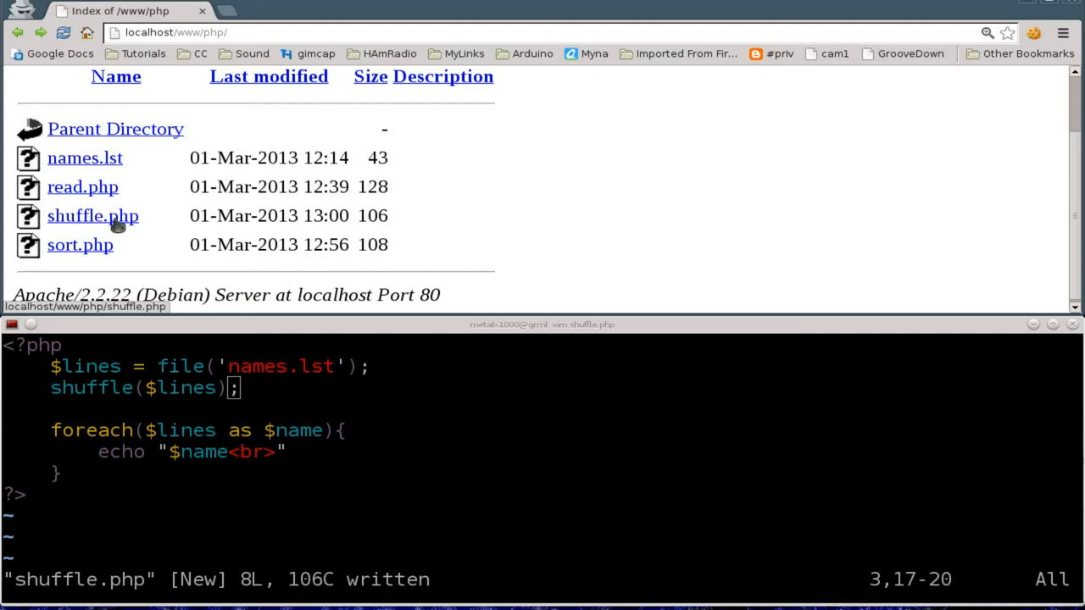
click(91, 215)
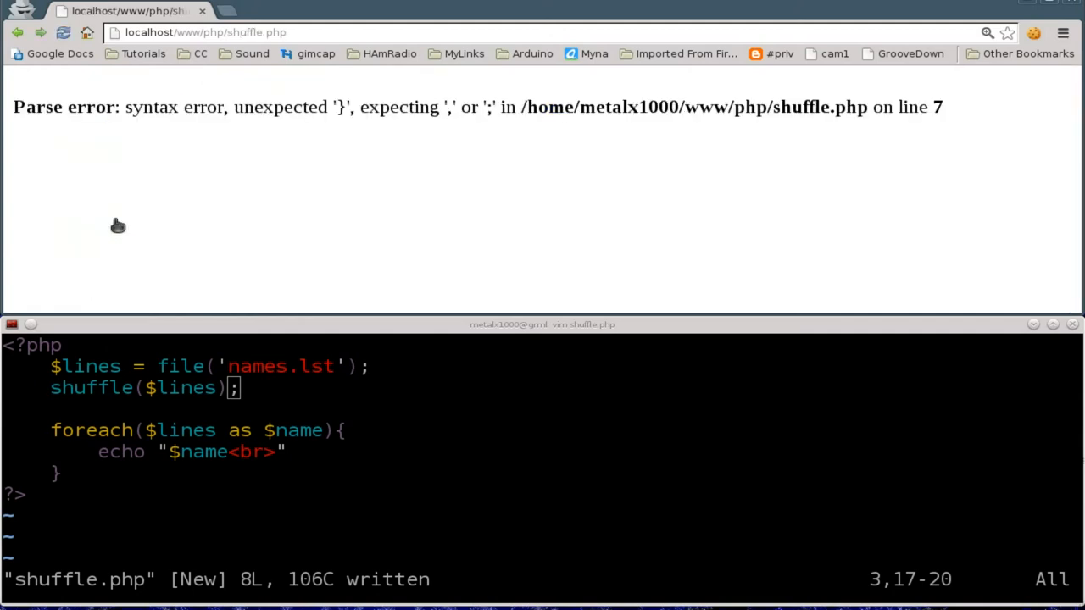
mouse_move(642, 136)
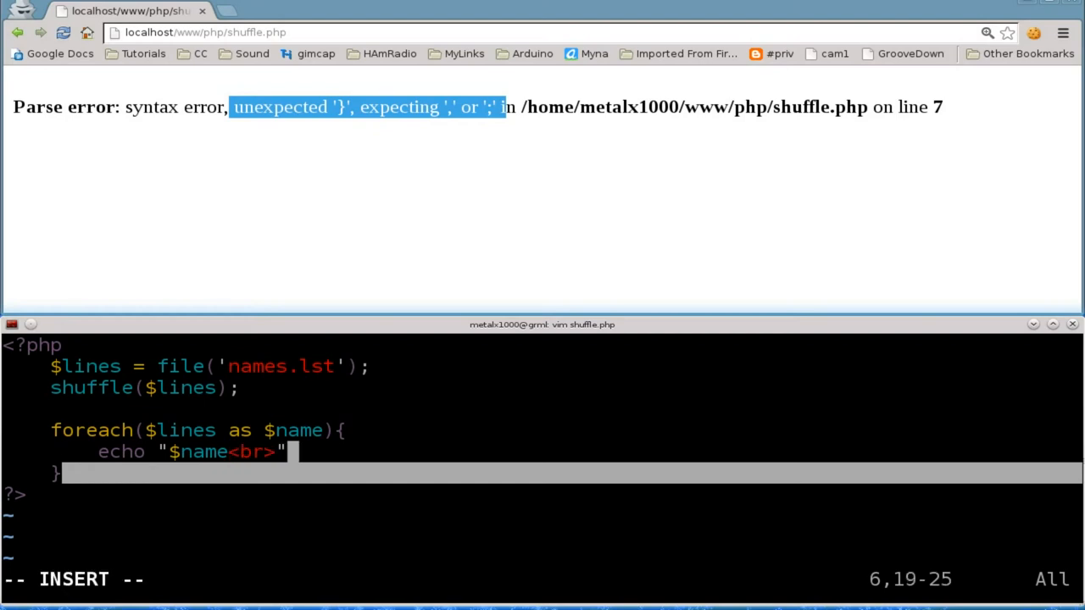
- Terminate the echo statement with a semicolon and reload so the names list in random order
text(;)
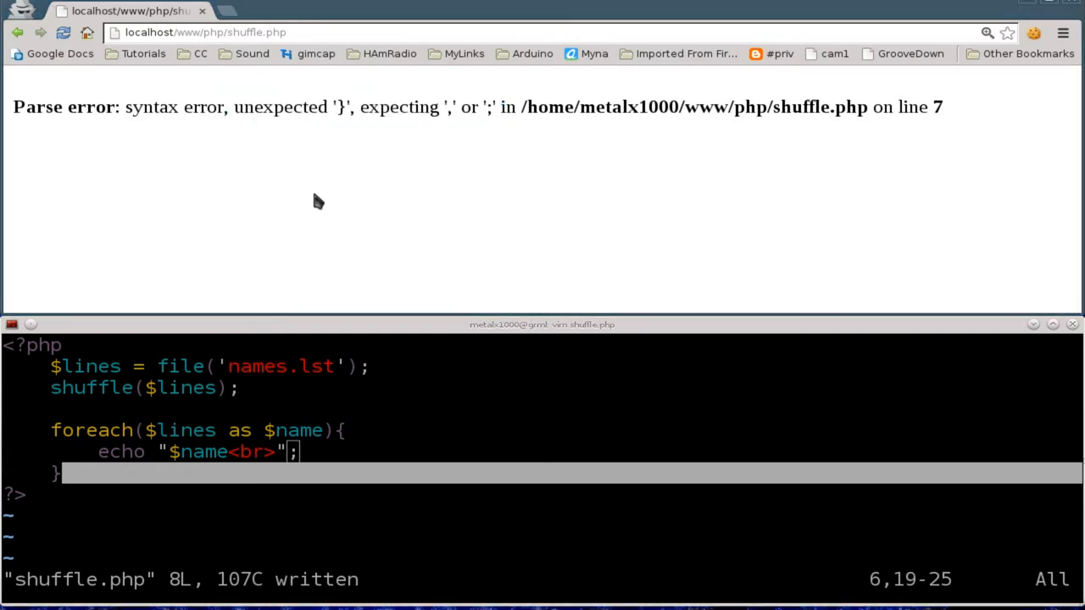
click(64, 32)
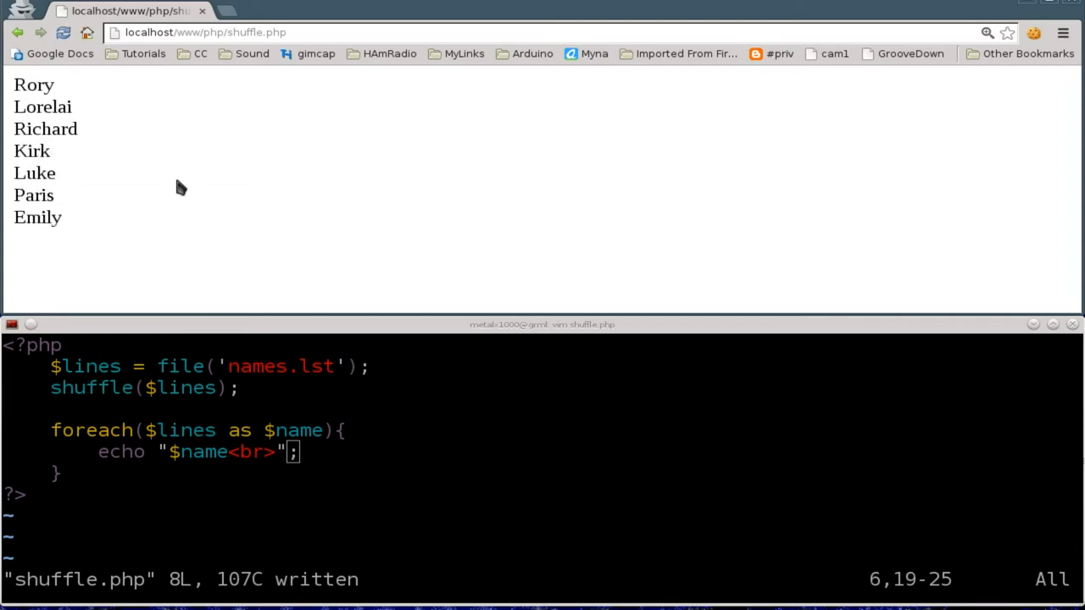
- Reload shuffle.php to confirm the names come out in a new random order
click(63, 32)
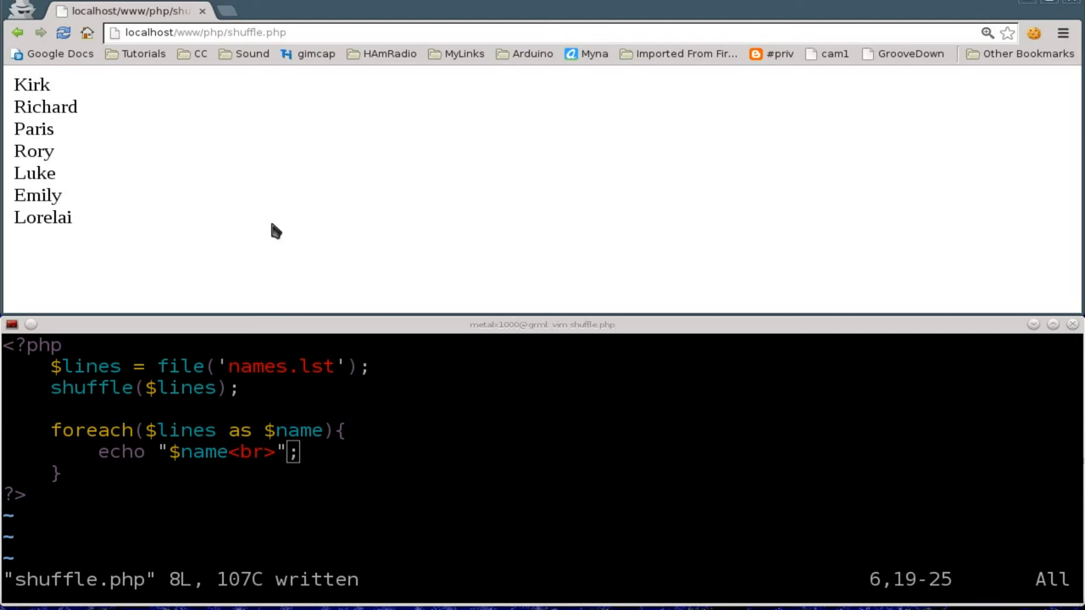
mouse_move(442, 438)
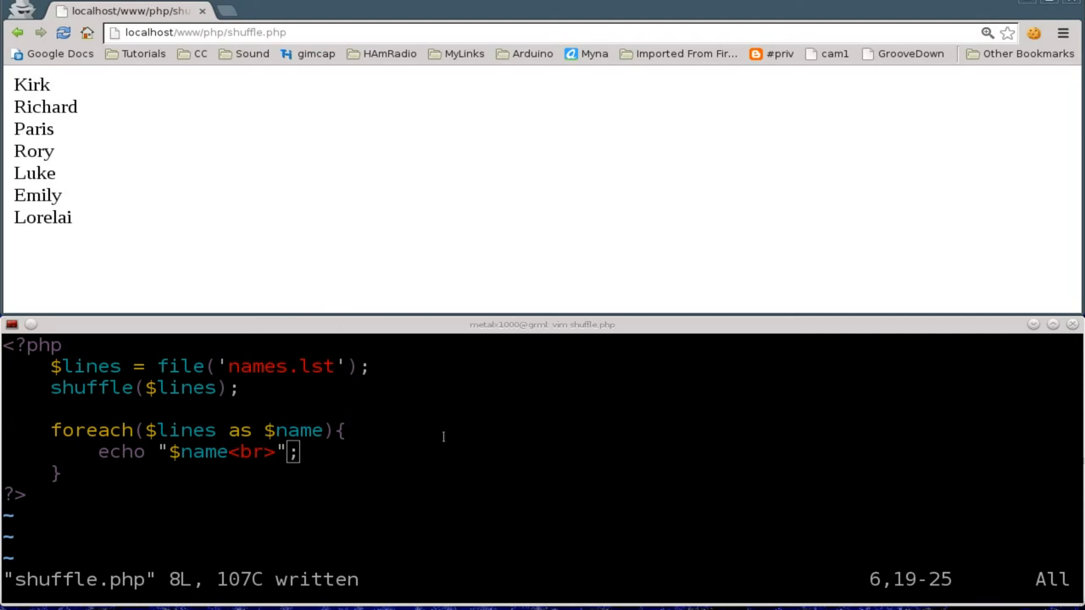